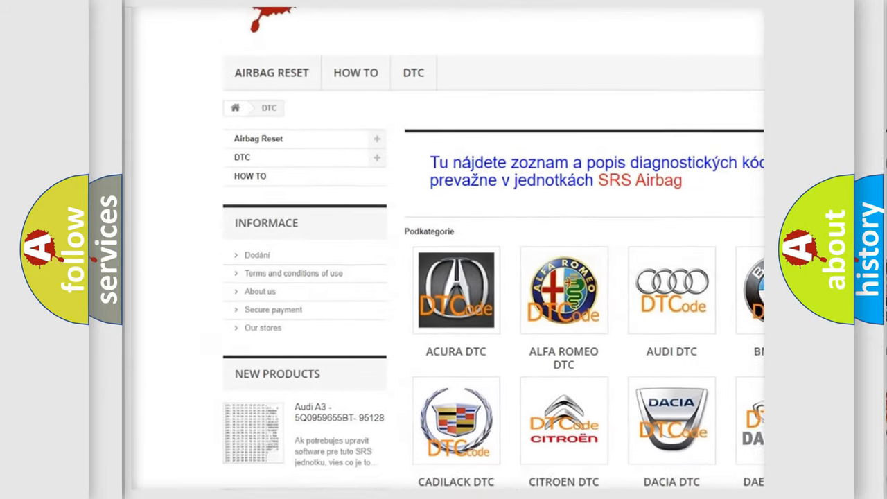
scroll(down, 3)
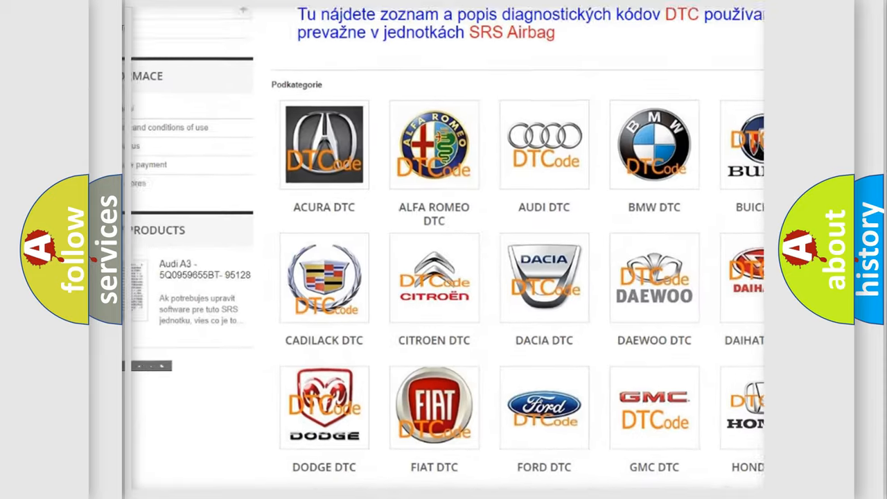
scroll(down, 3)
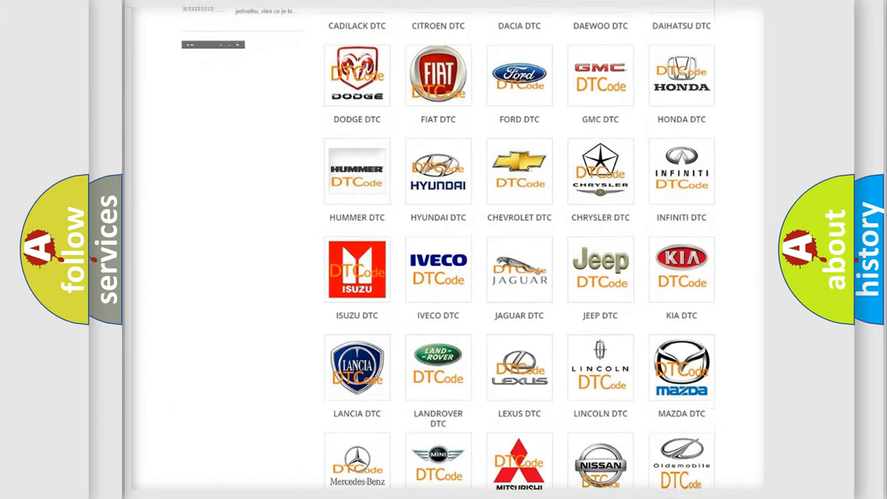
scroll(down, 3)
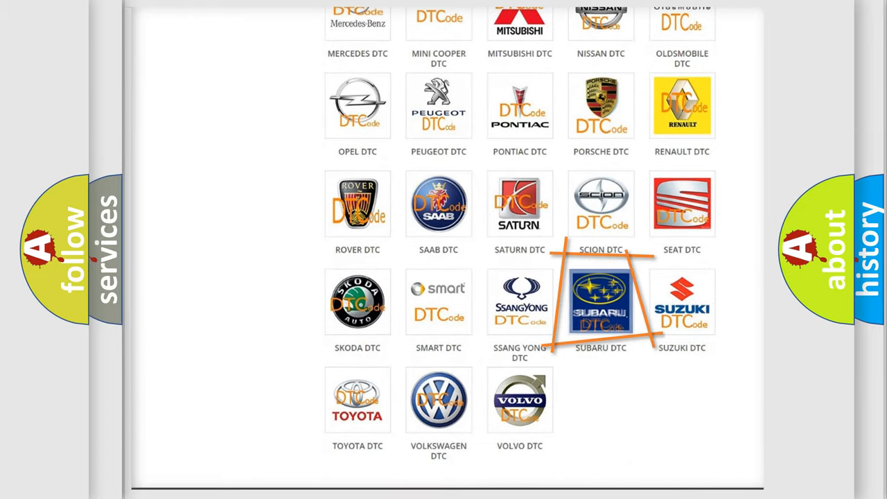